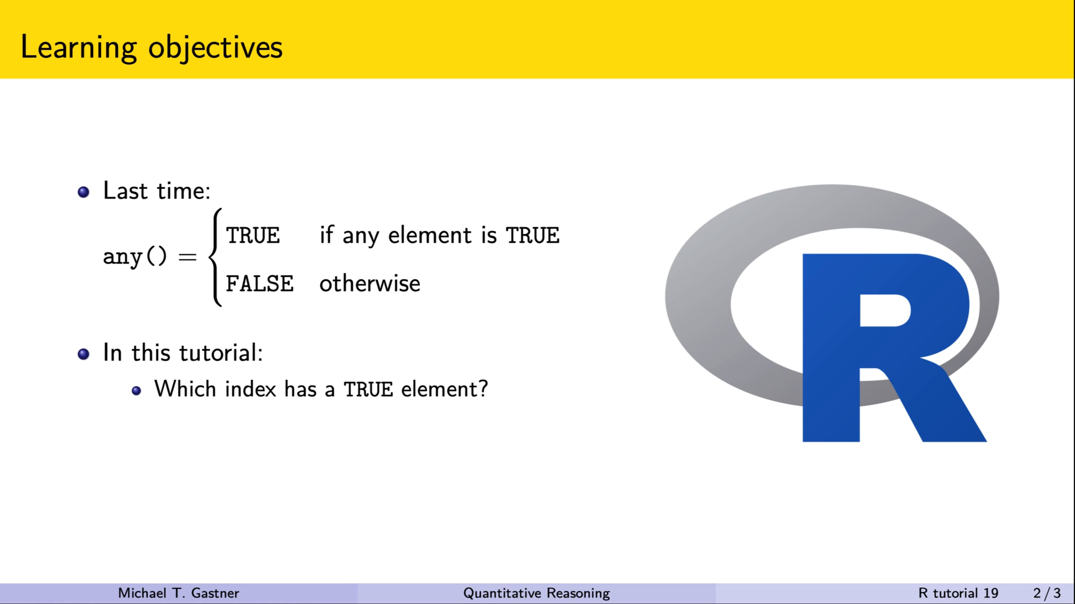
Define z <- c(TRUE, TRUE, FALSE, FALSE, TRUE) and run which(z), printing 1 2 5
key("right")
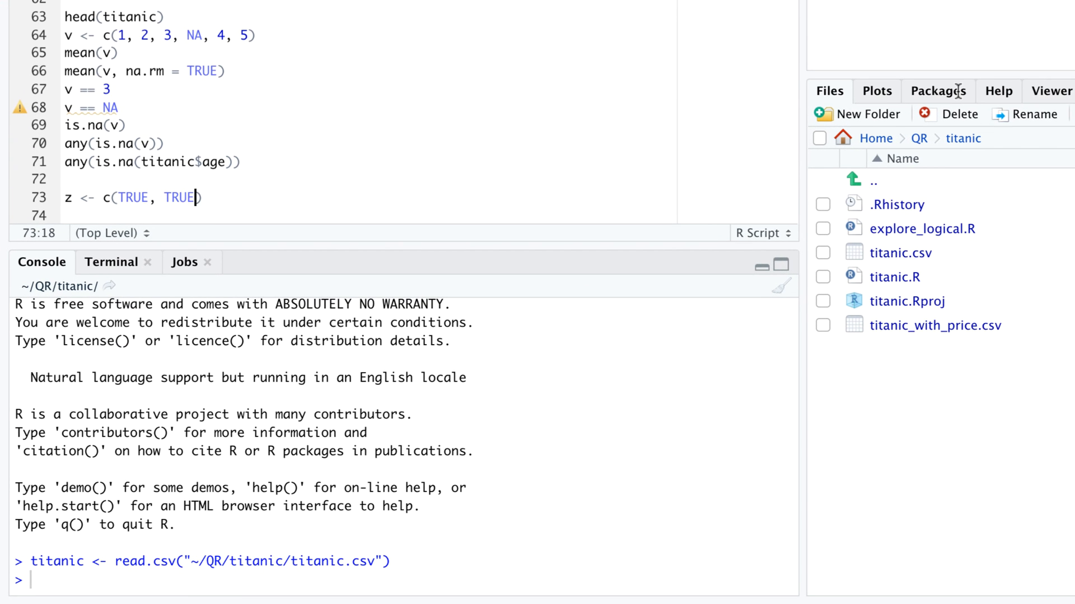
type(", FALSE, F")
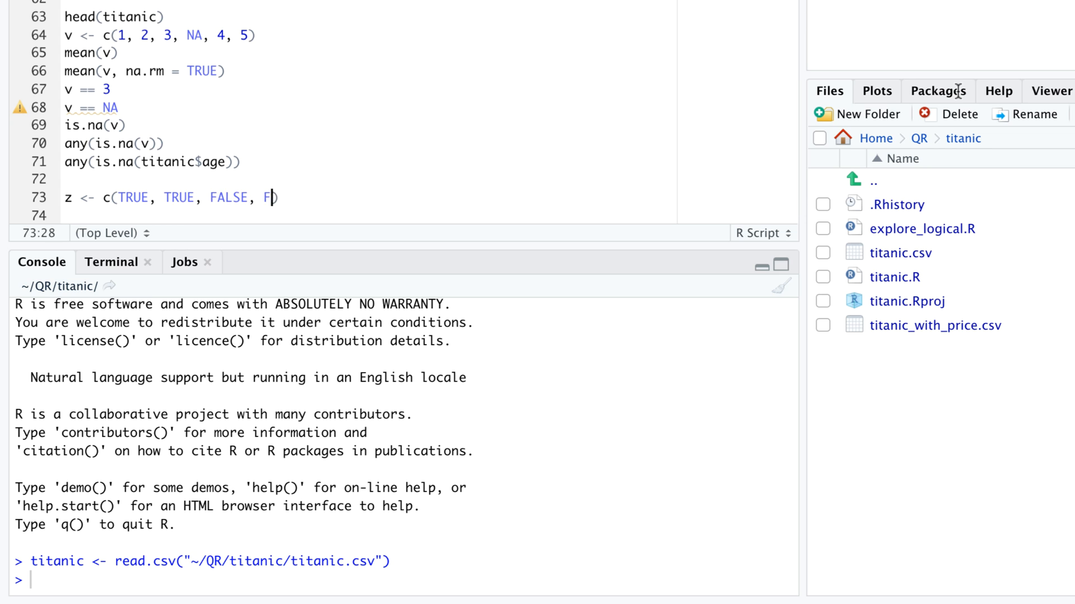
type("ALSE, TRUE")
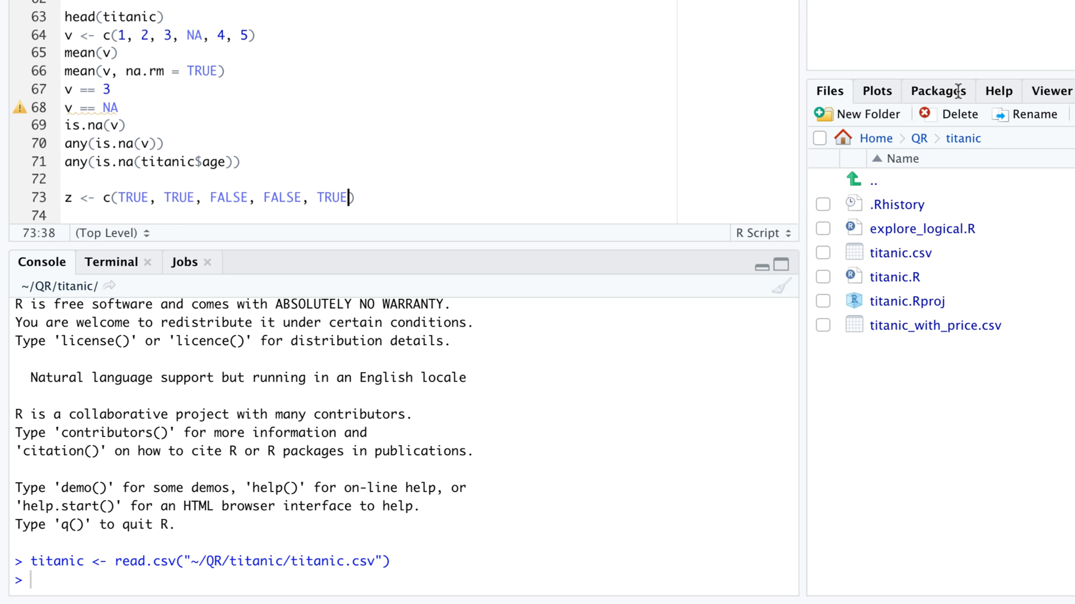
mouse_move(959, 89)
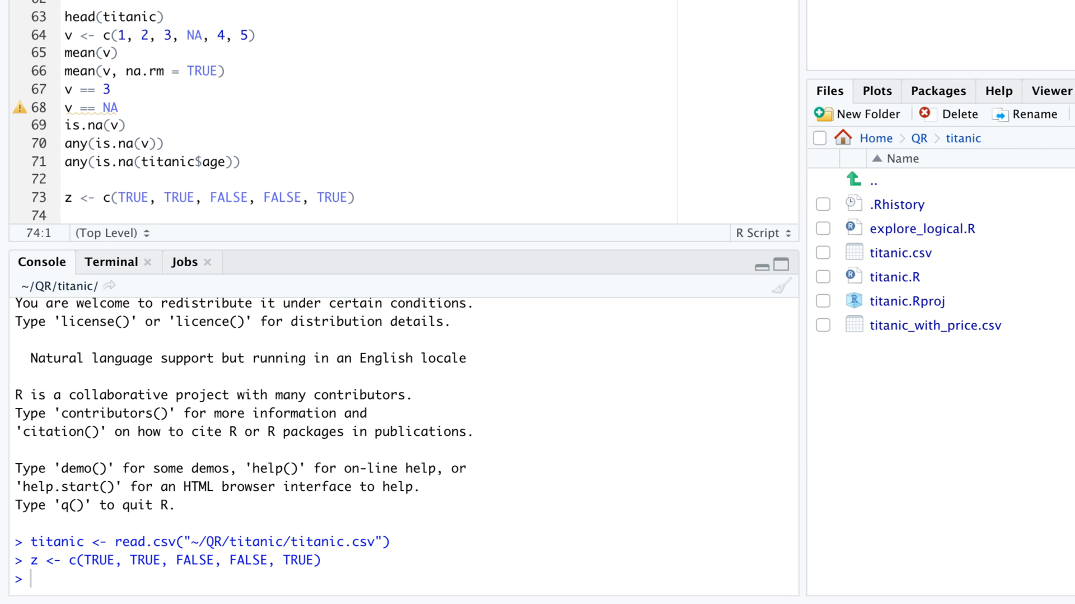
type("which(z")
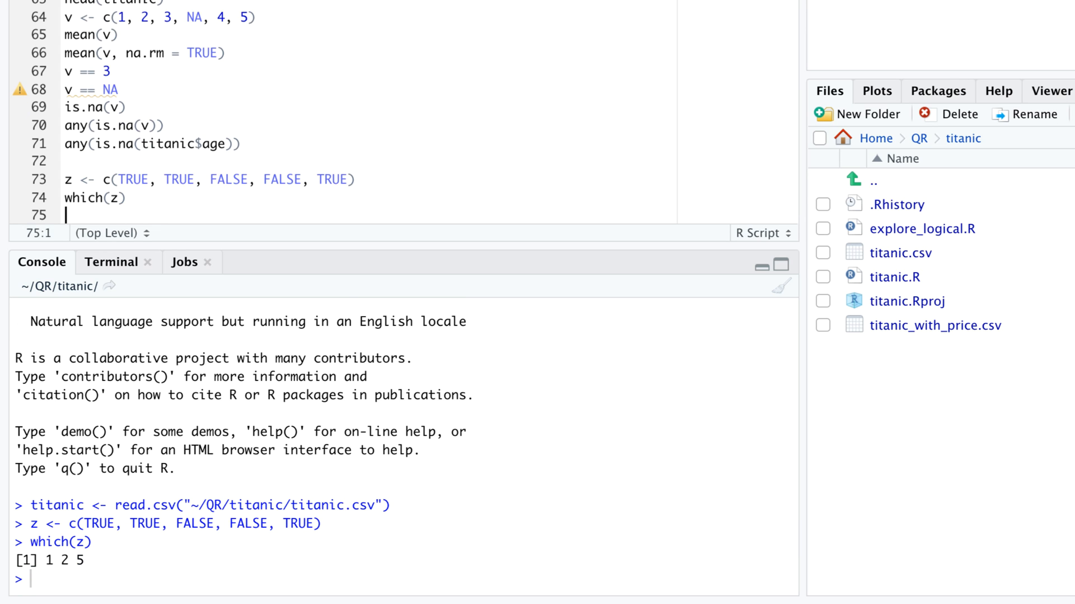
double_click(49, 560)
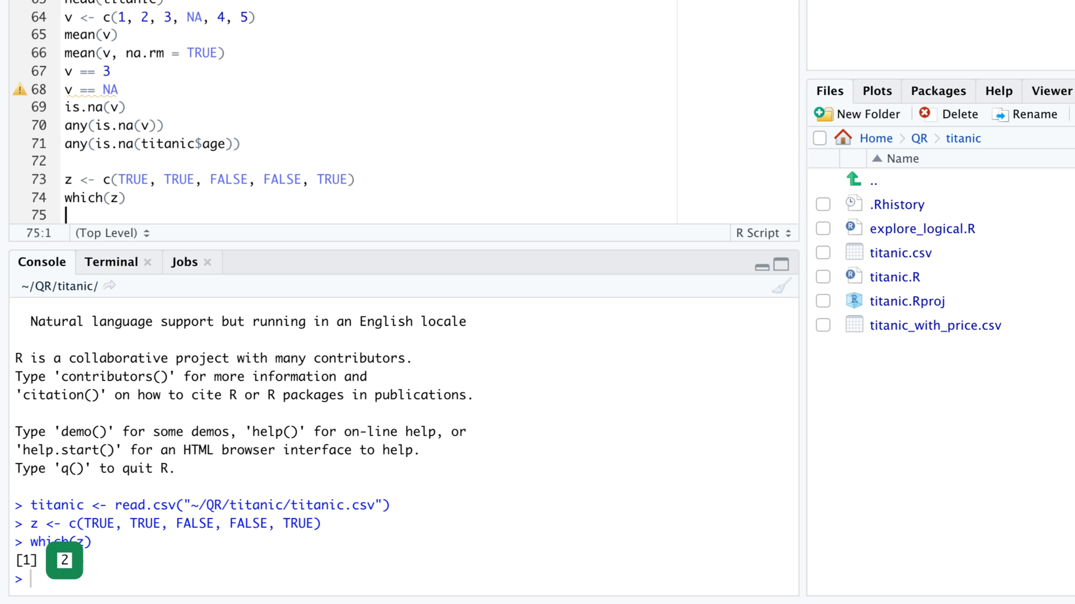
double_click(142, 524)
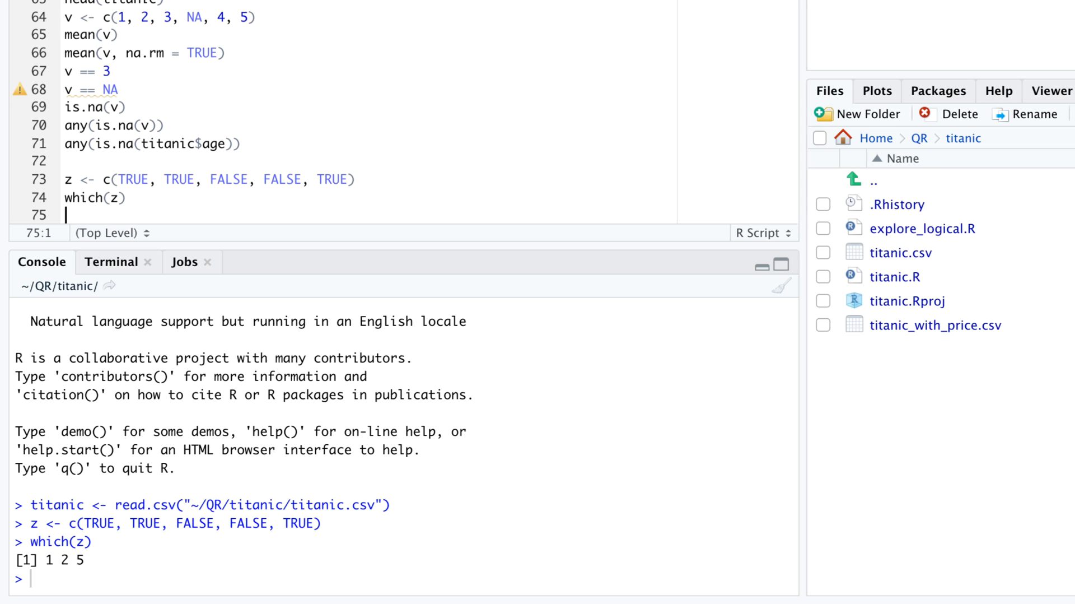
double_click(194, 523)
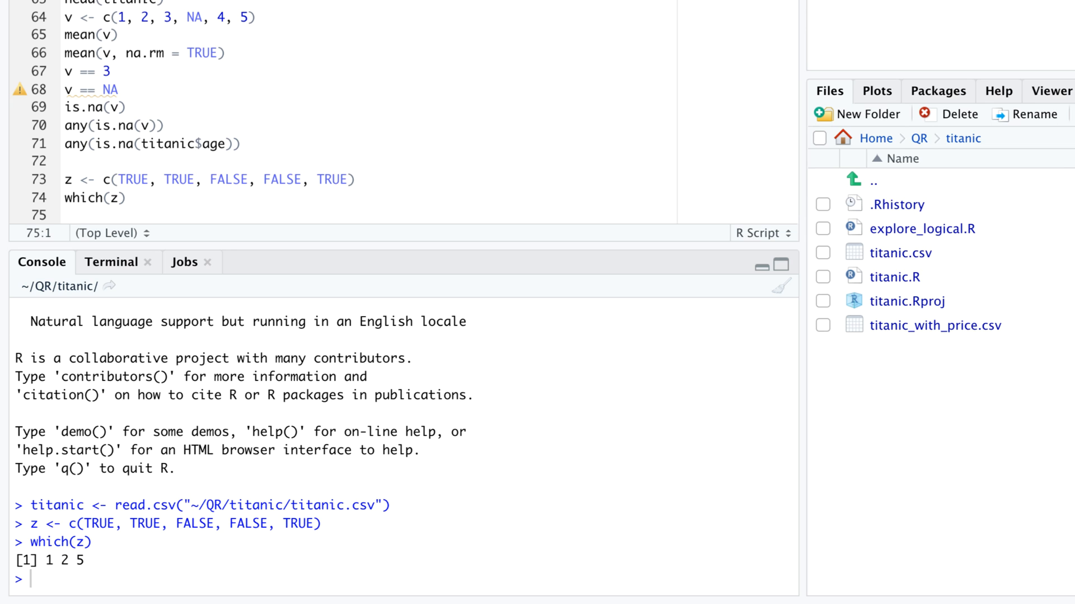
Store w <- which(is.na(titanic$age)) and list titanic$fam_name[w]: GEORGIEV, KRAEFF, NISKANEN
type("which")
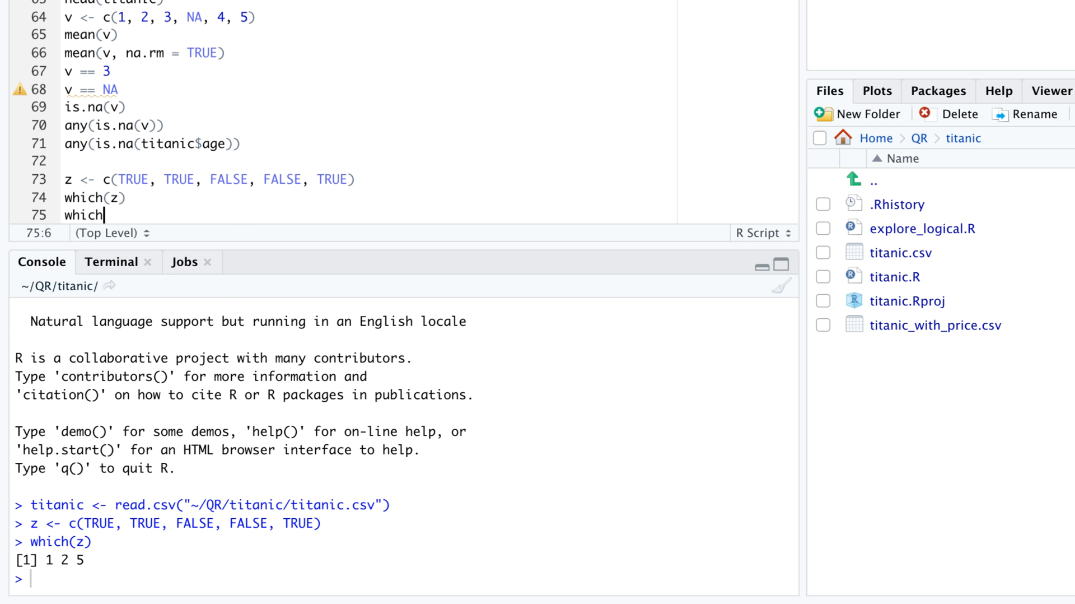
type("(is.na(titanic$age")
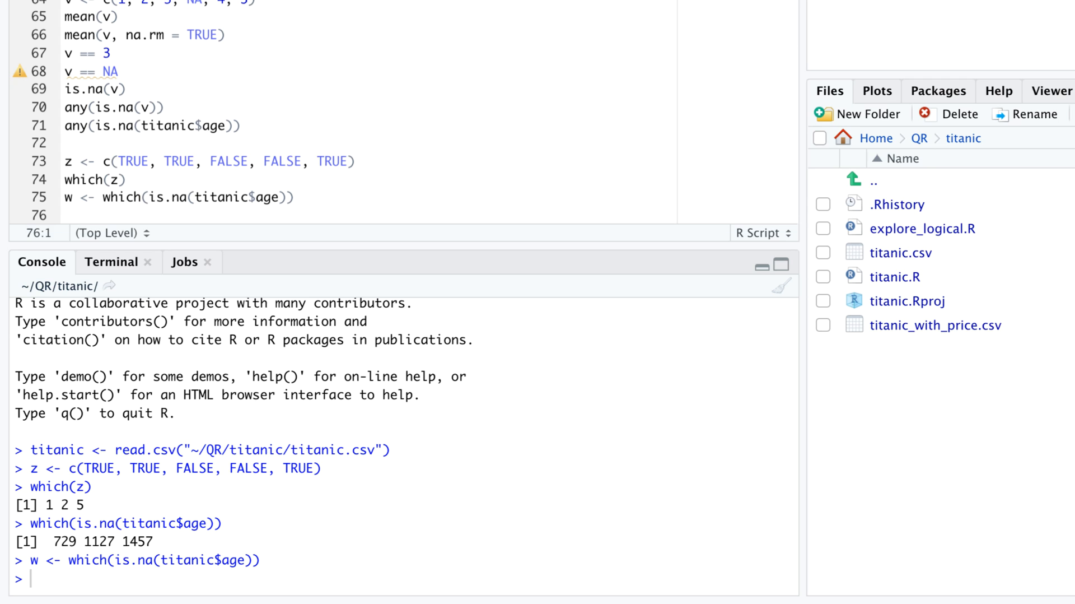
type("titanic")
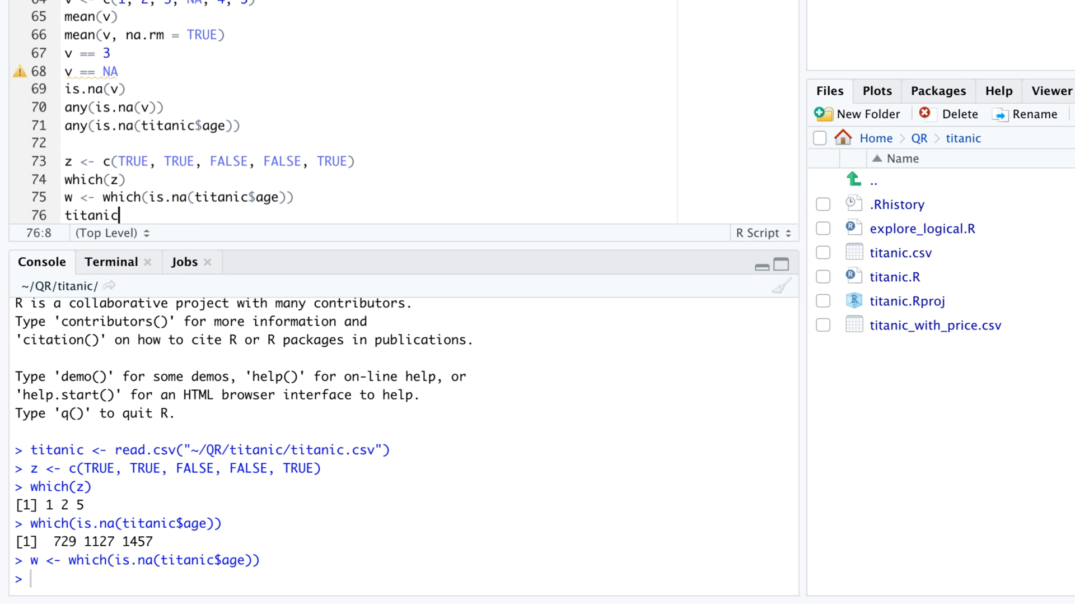
type("$fam_name")
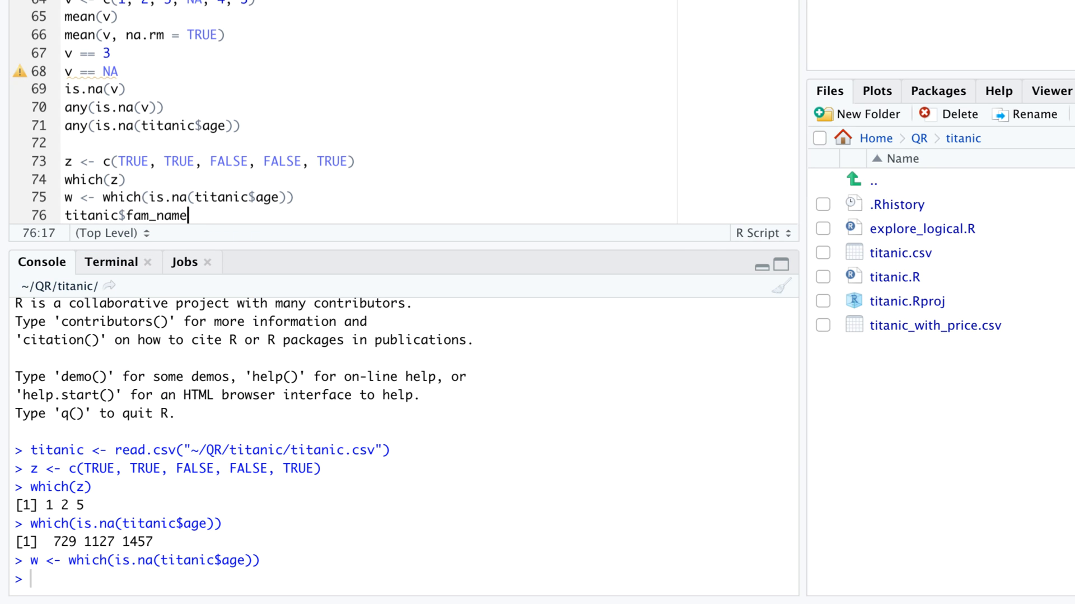
type("[w]")
type("t")
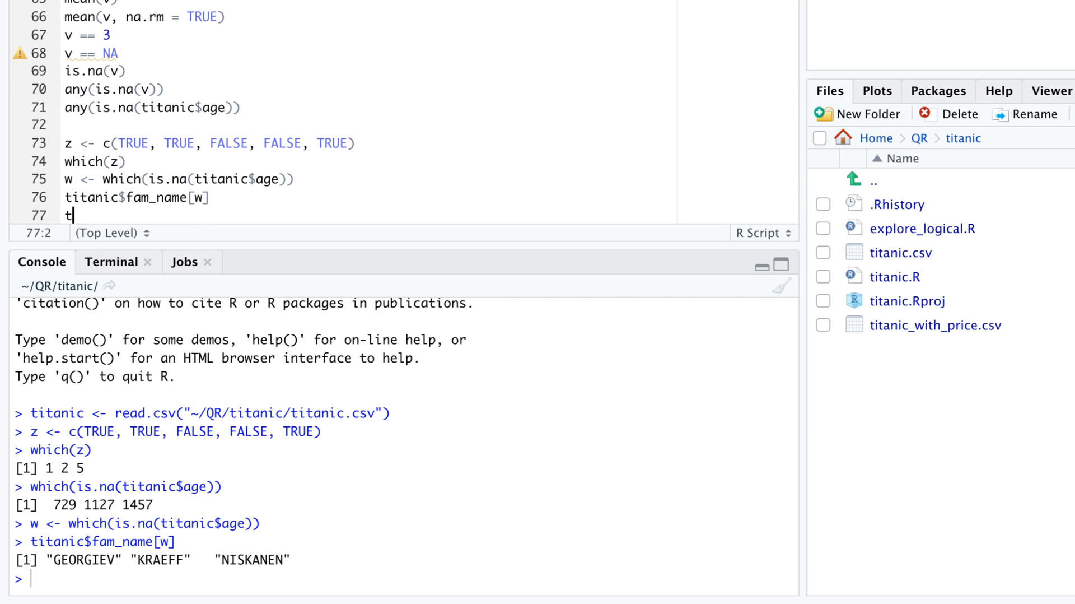
List the same family names directly with titanic$fam_name[is.na(titanic$age)]
type("itanic$fam_name[")
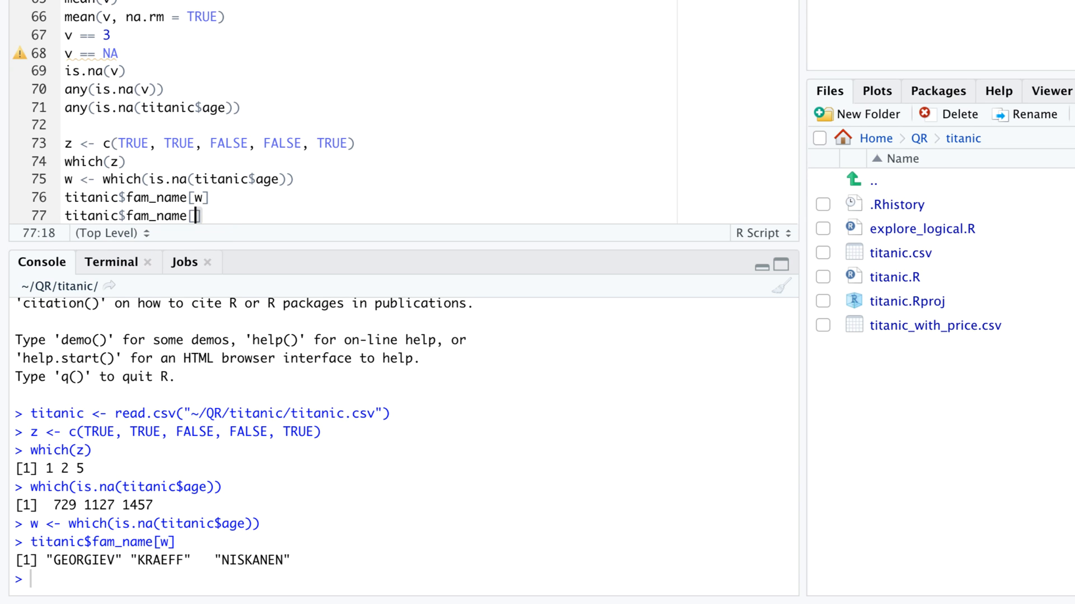
type("is.na")
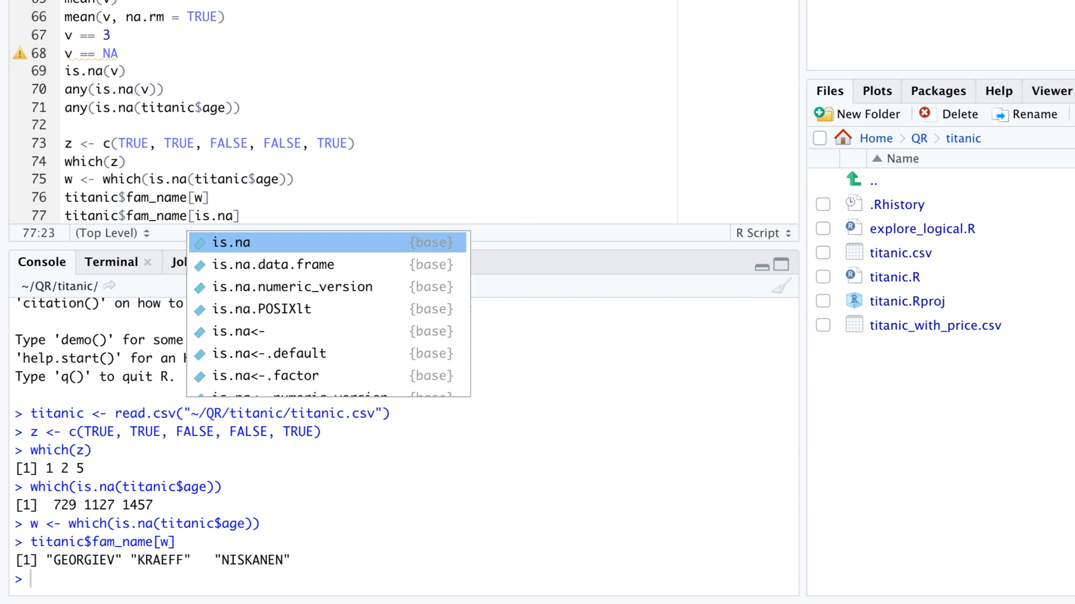
type("titanic$age")
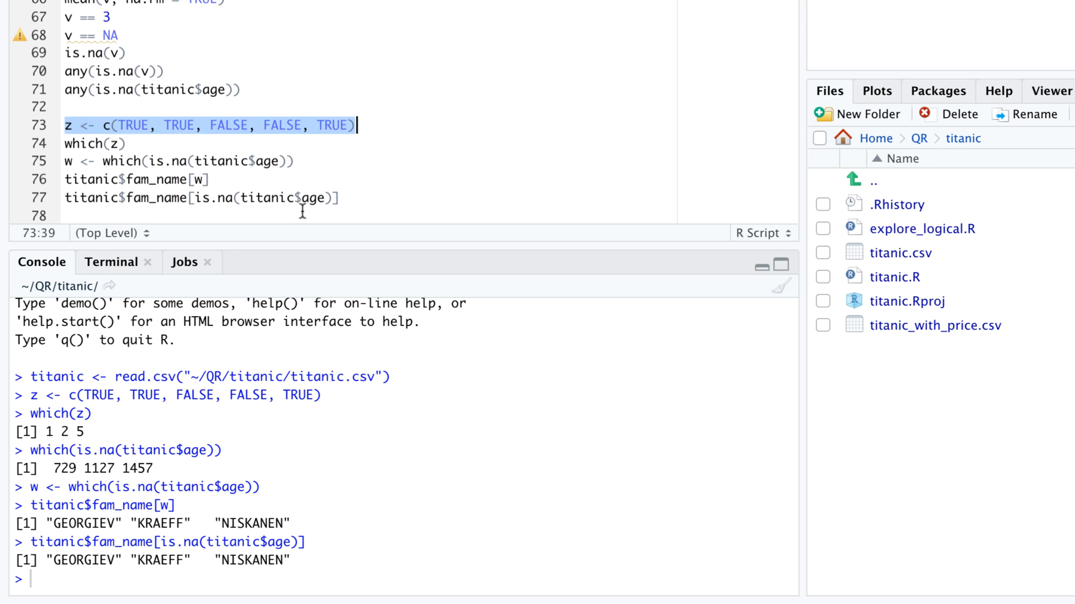
Redefine z with a trailing NA and define the players vector starting "Rachel" through "Quentin"
type("z <- c(TRUE, TRUE, FALSE, FALSE, TRUE, NA")
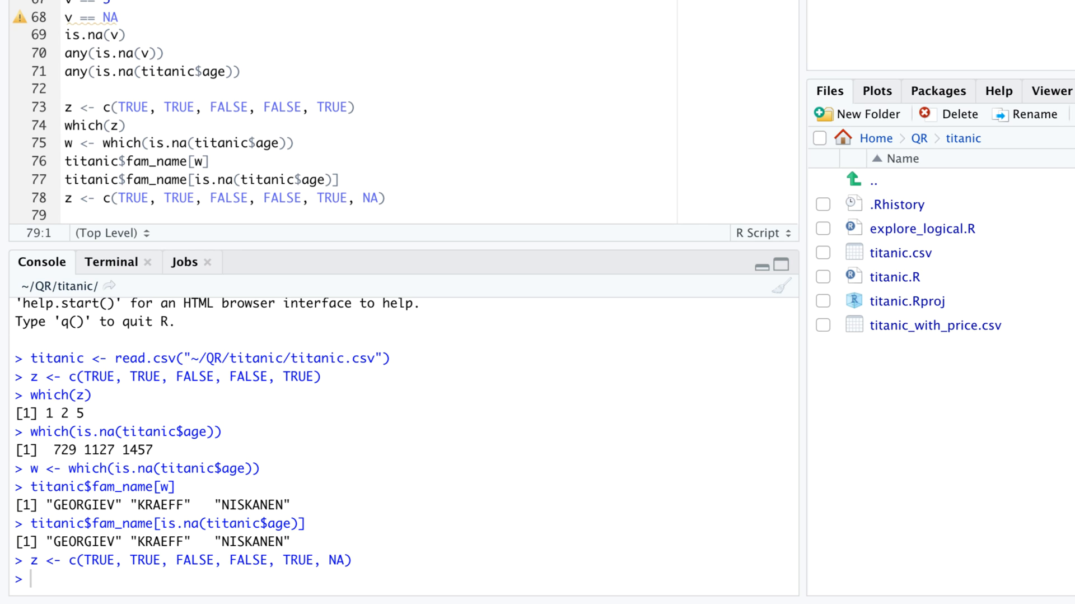
type("which(z")
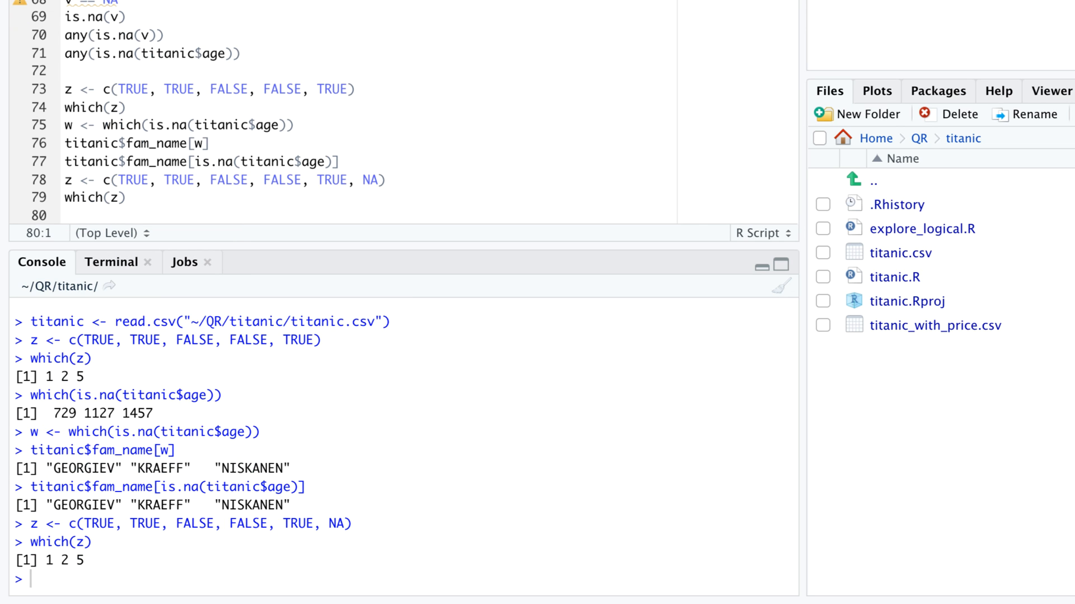
type("players")
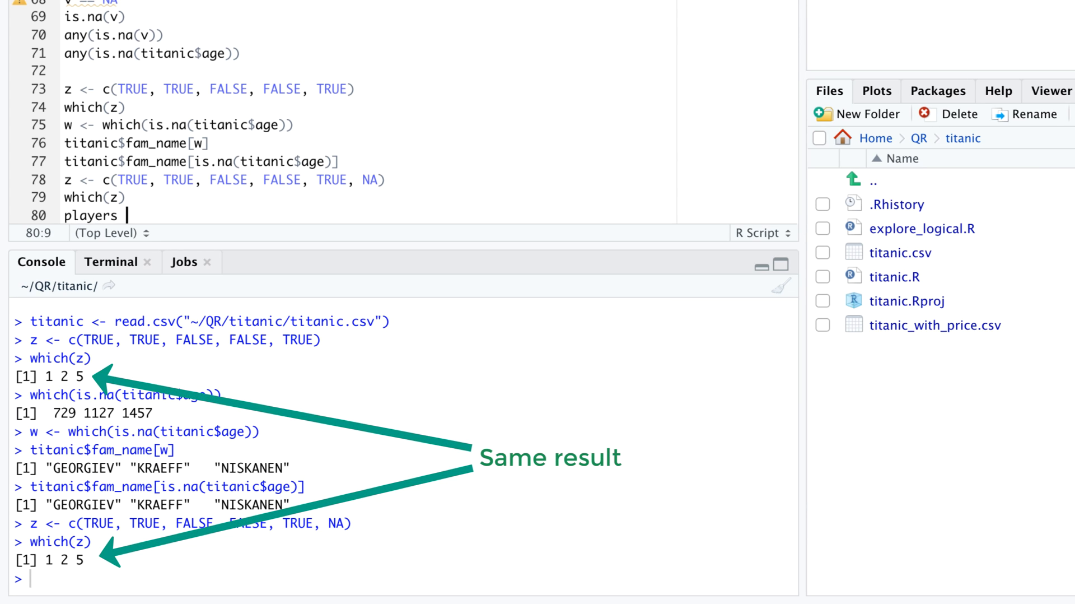
type("<- c(\"Rachel\", \"Tatyana\", \"N")
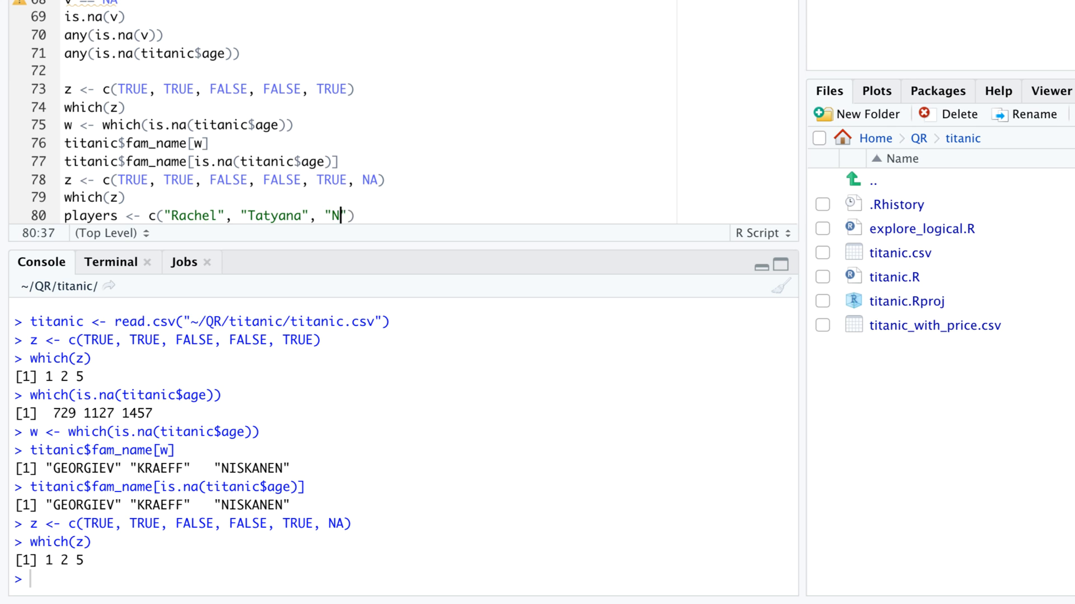
type("oah\", \"Quentin\", \"Aisha\", \"Warren")
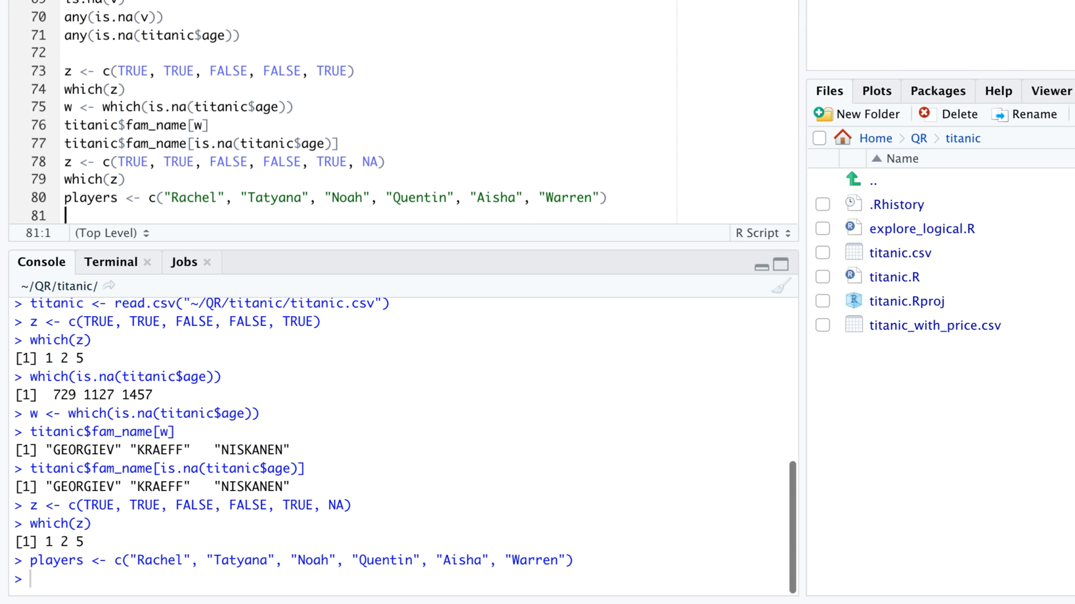
Run players[z] and players[which(z)], showing the NA only appears for players[z]
type("player")
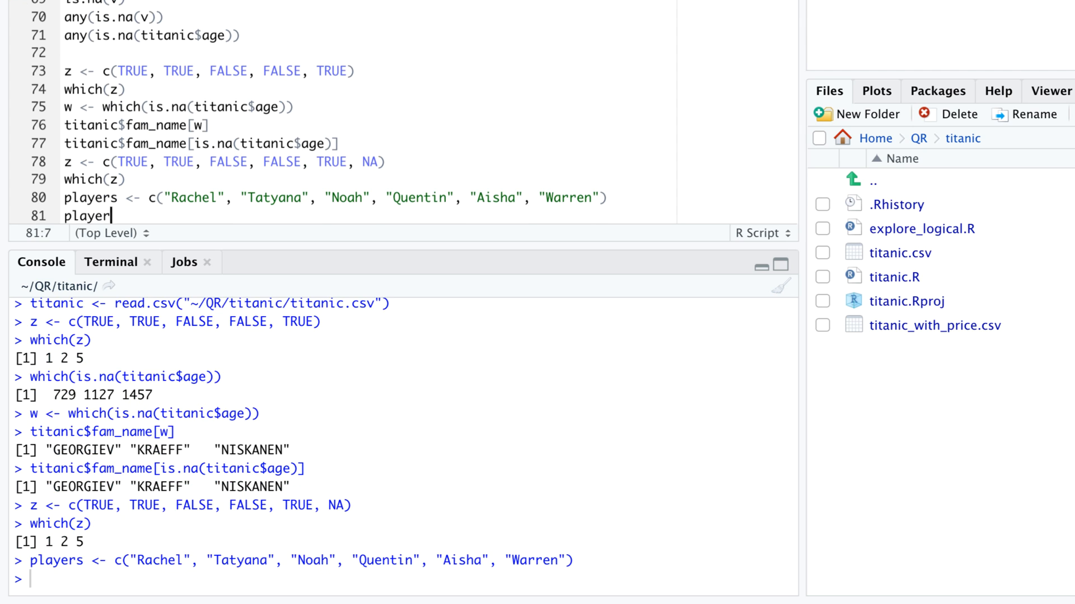
type("[z]")
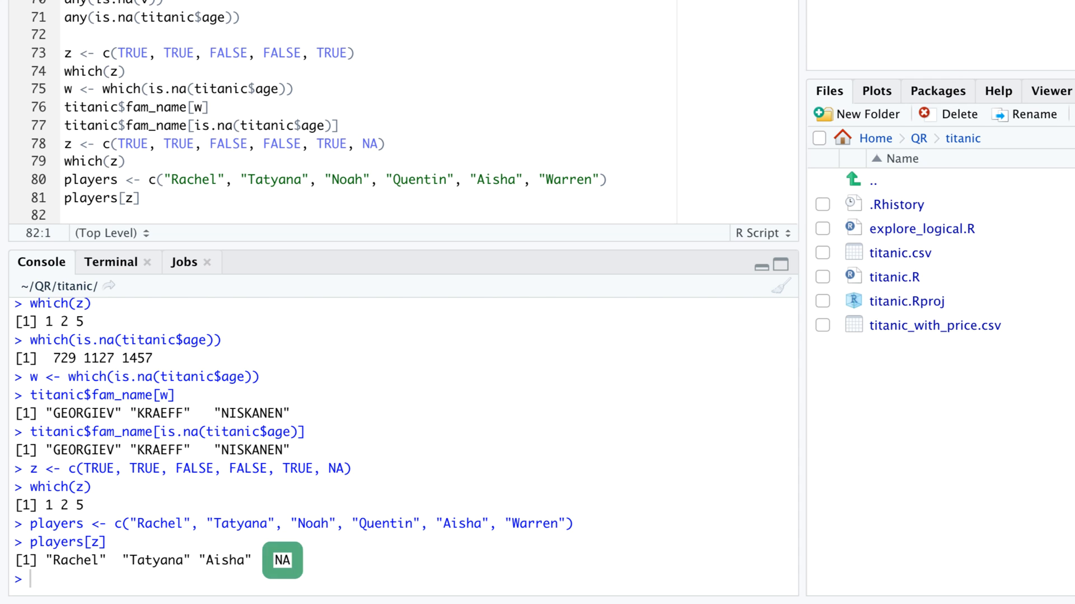
type("players[which(z")
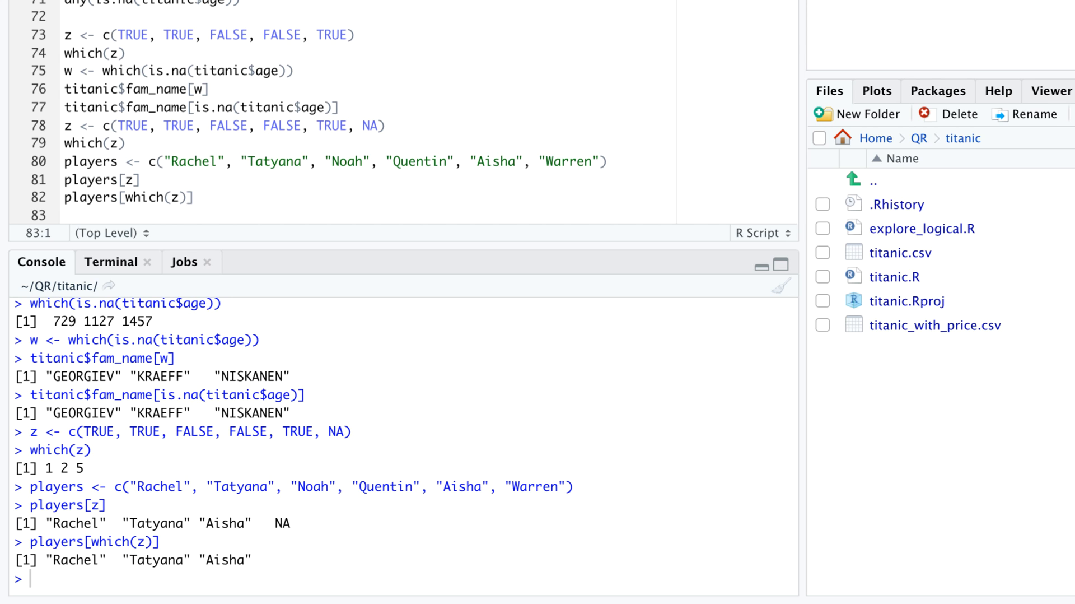
type("which.max(")
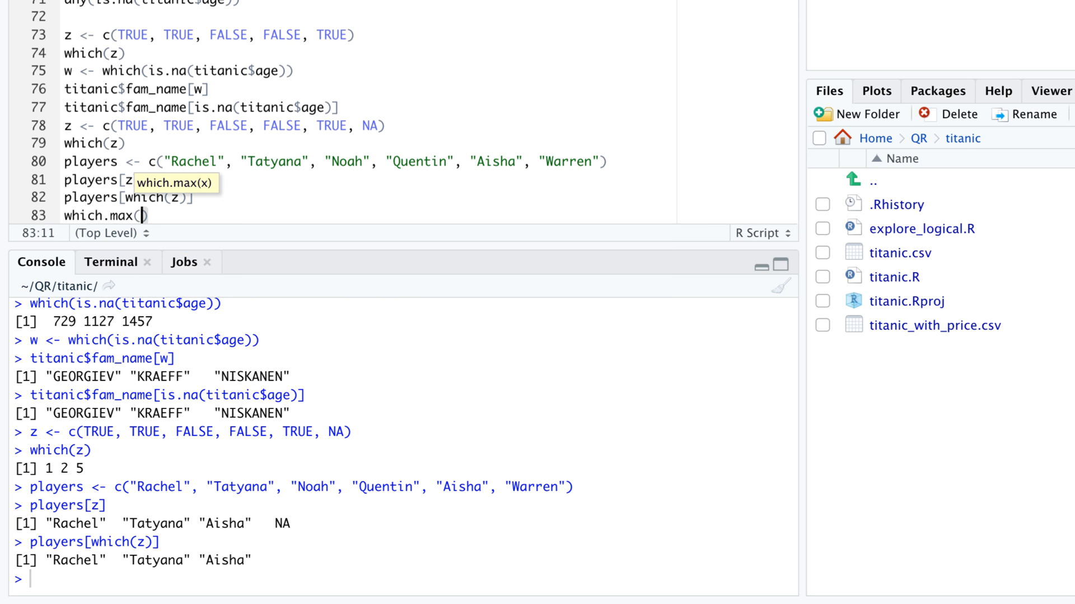
Run which.max(titanic$age) returning 1946 and save min_age <- min(titanic$age, na.rm = TRUE) as 0
type("titanic$")
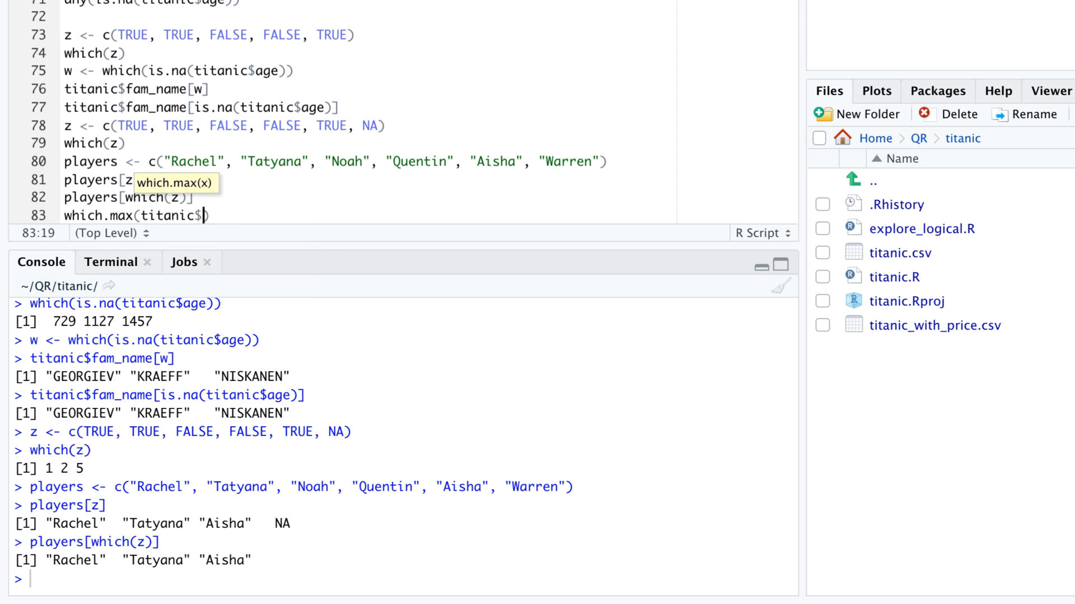
type("age")
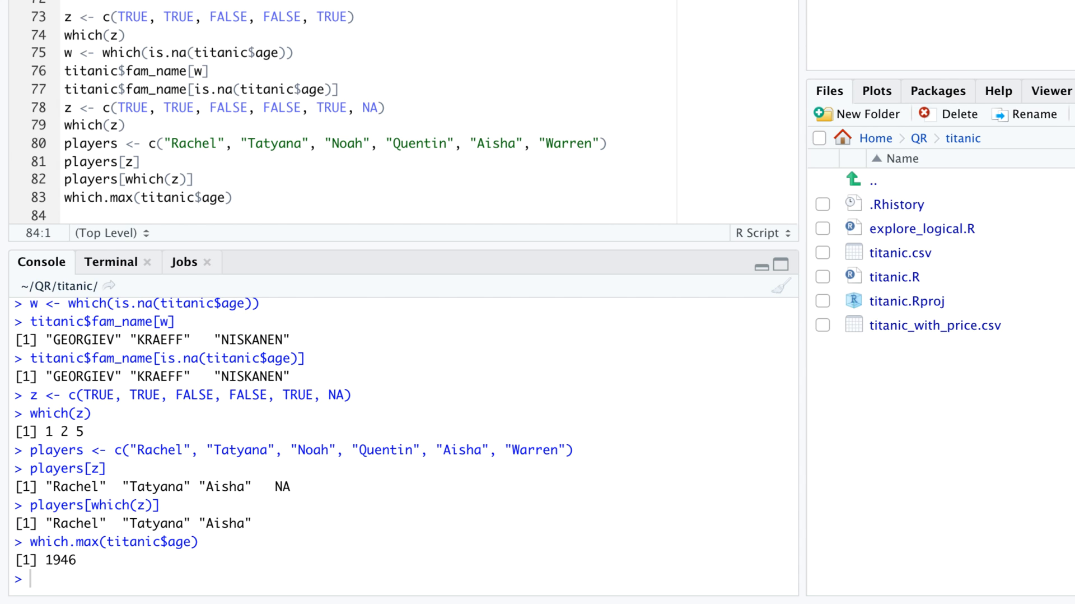
type("min(titanic$age, na.rm = TRUE")
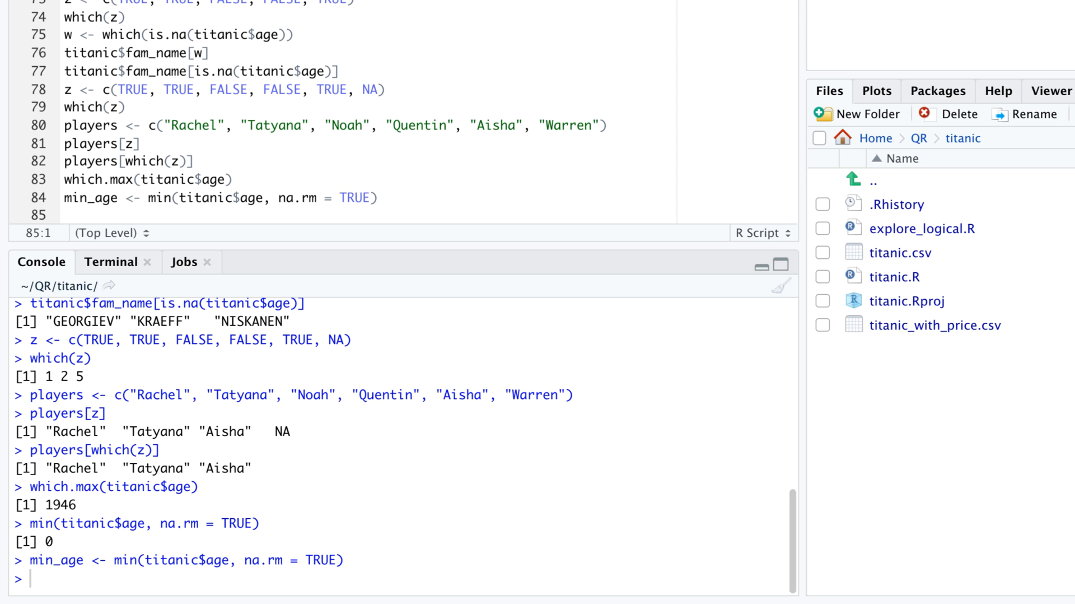
Count passengers at the minimum age with sum(titanic$age == min_age, na.rm = TRUE), giving 9
type("sum")
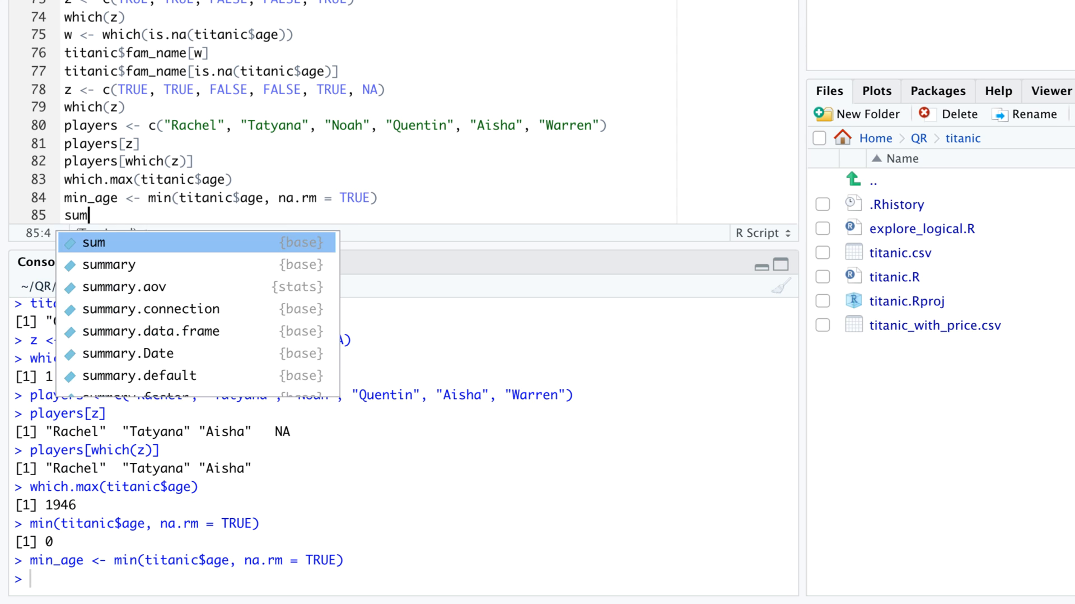
type("(titanic")
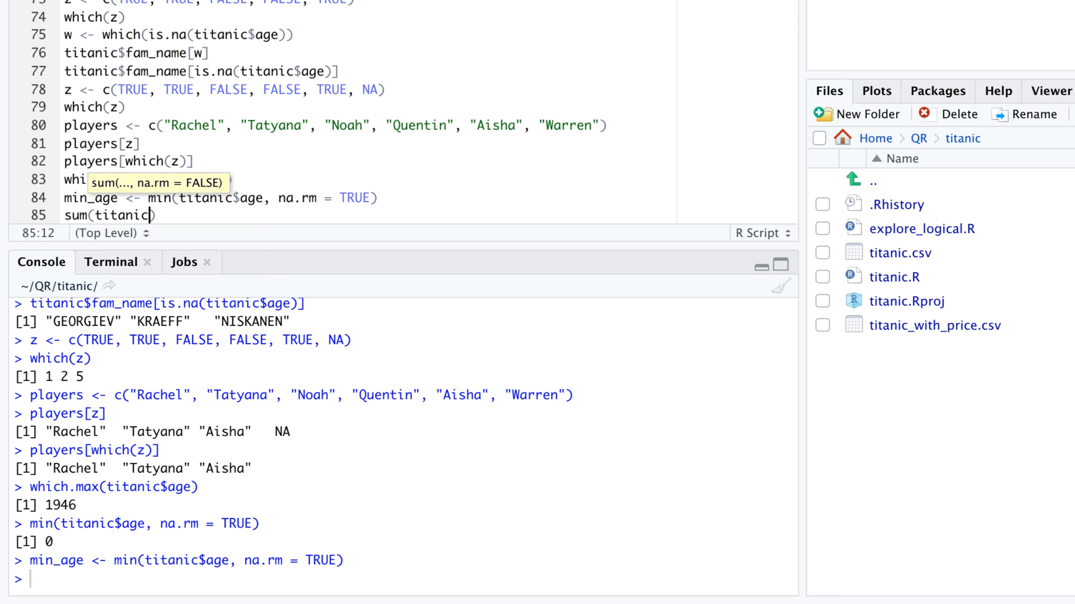
type("$age ==")
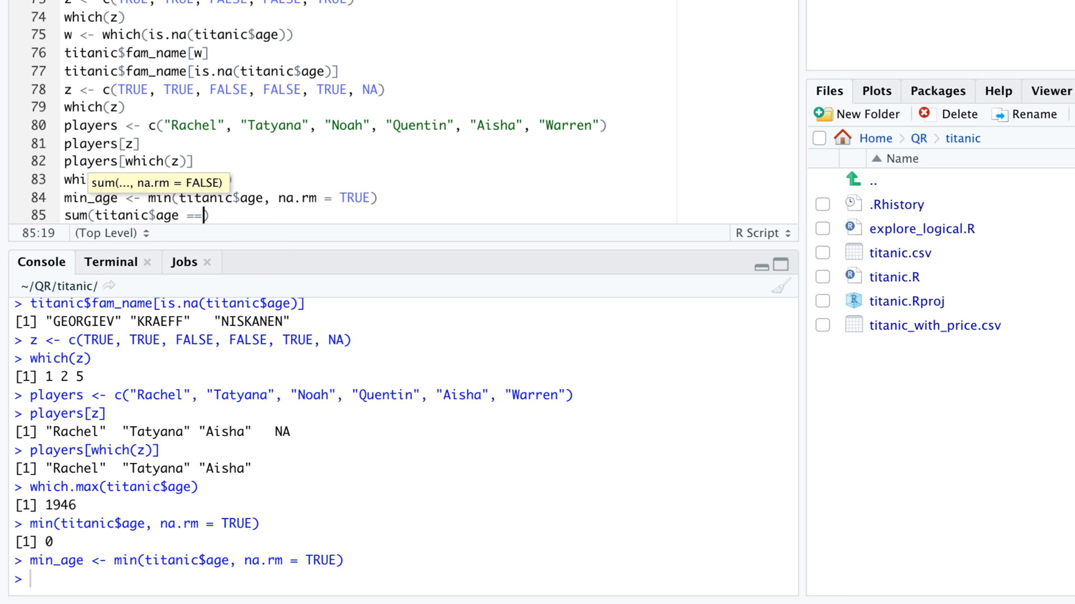
type("min_age, na.rm = TRUE")
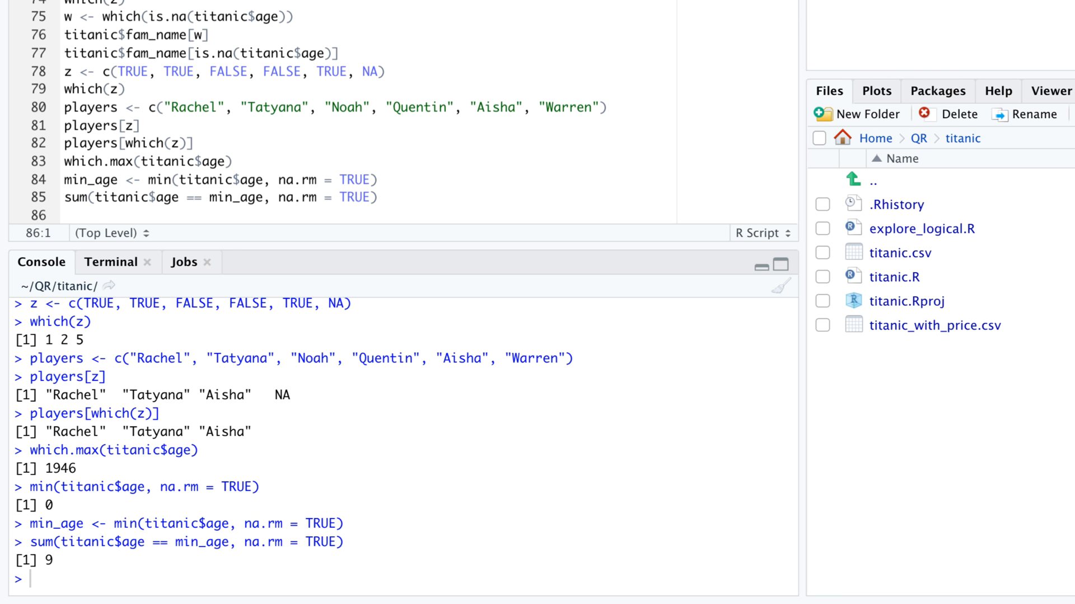
Run which.min(titanic$age), returning row 25
type("which.min(tit")
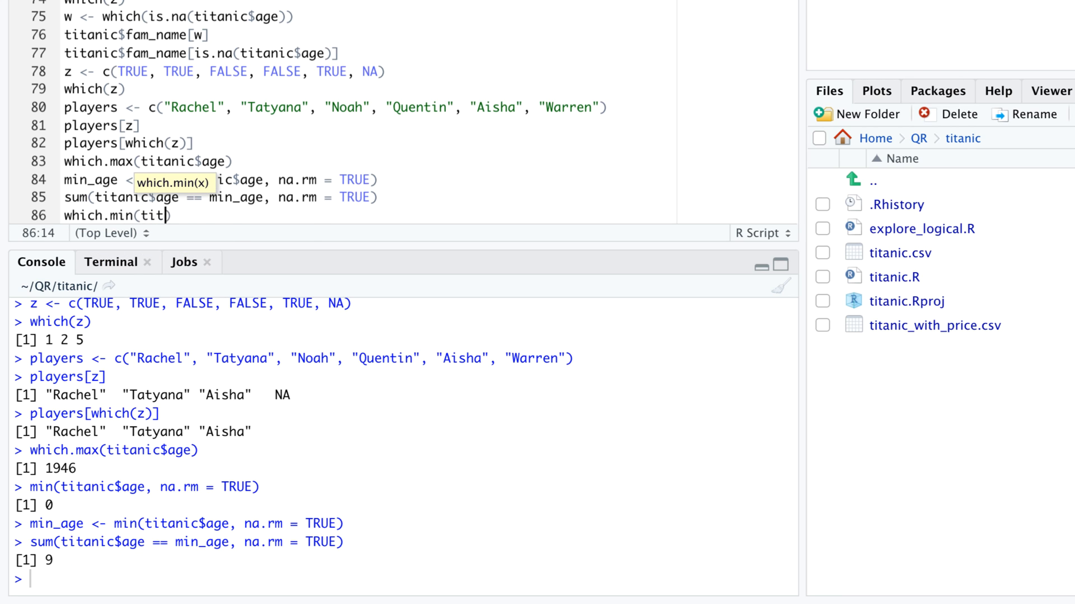
key("enter")
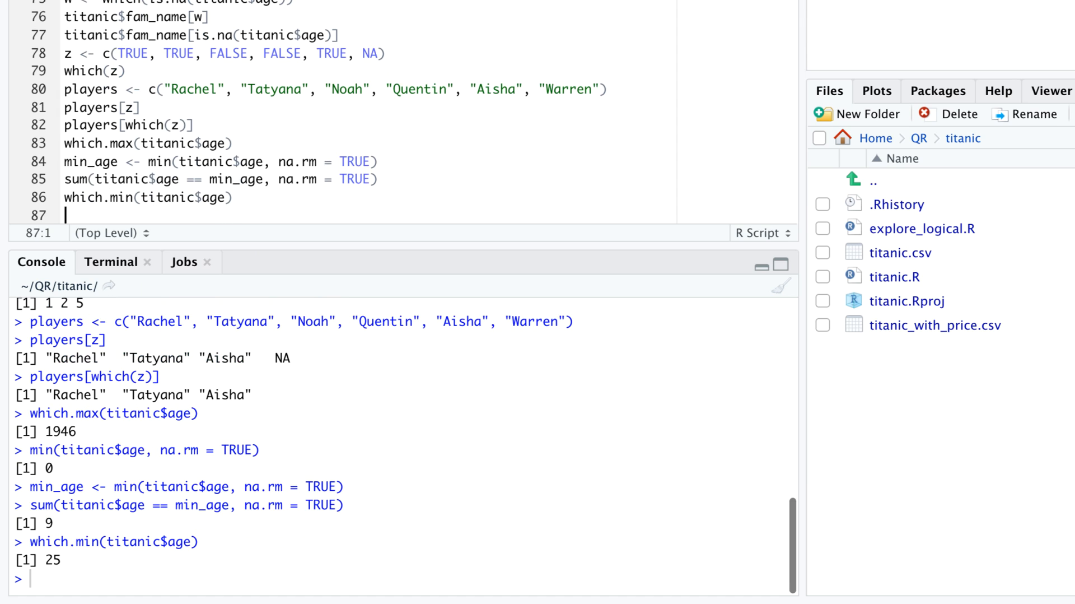